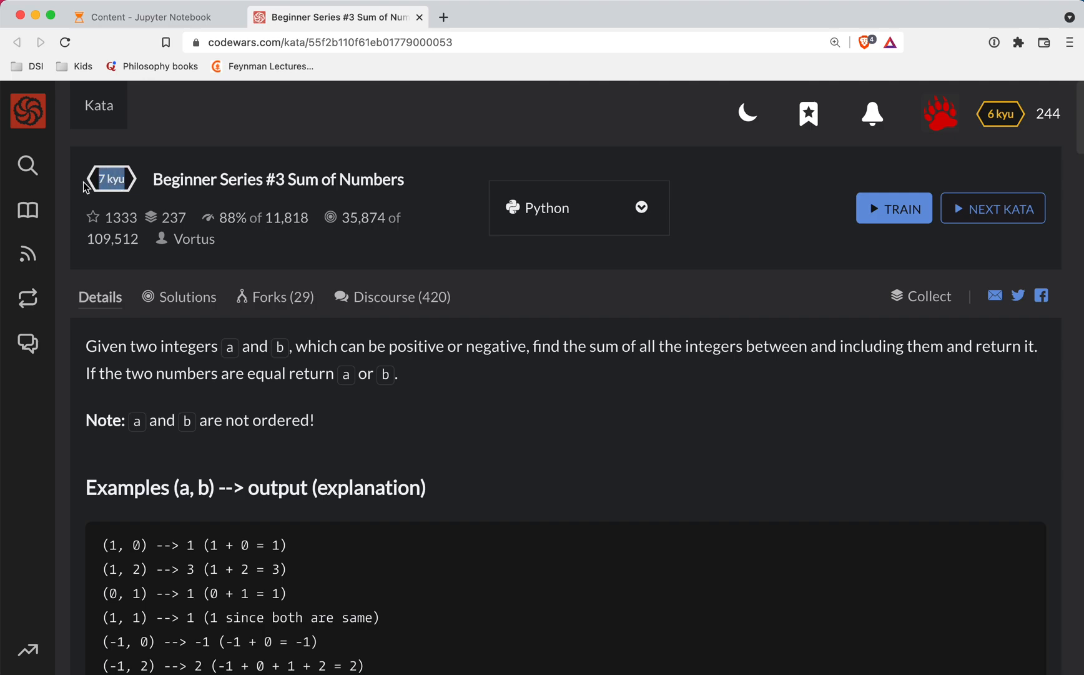
Review the Sum of Numbers description (two integers, both ends included) and start training on the kata
{"action": "double_click", "coordinate": [373, 179]}
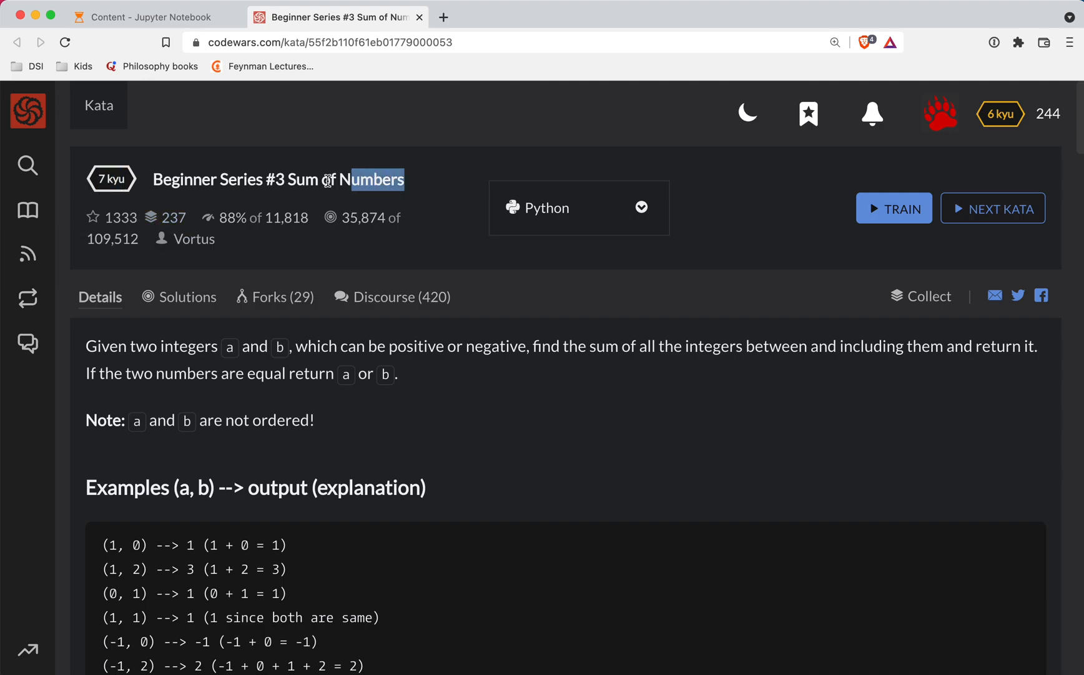
{"action": "scroll", "scroll_direction": "down", "scroll_amount": 3}
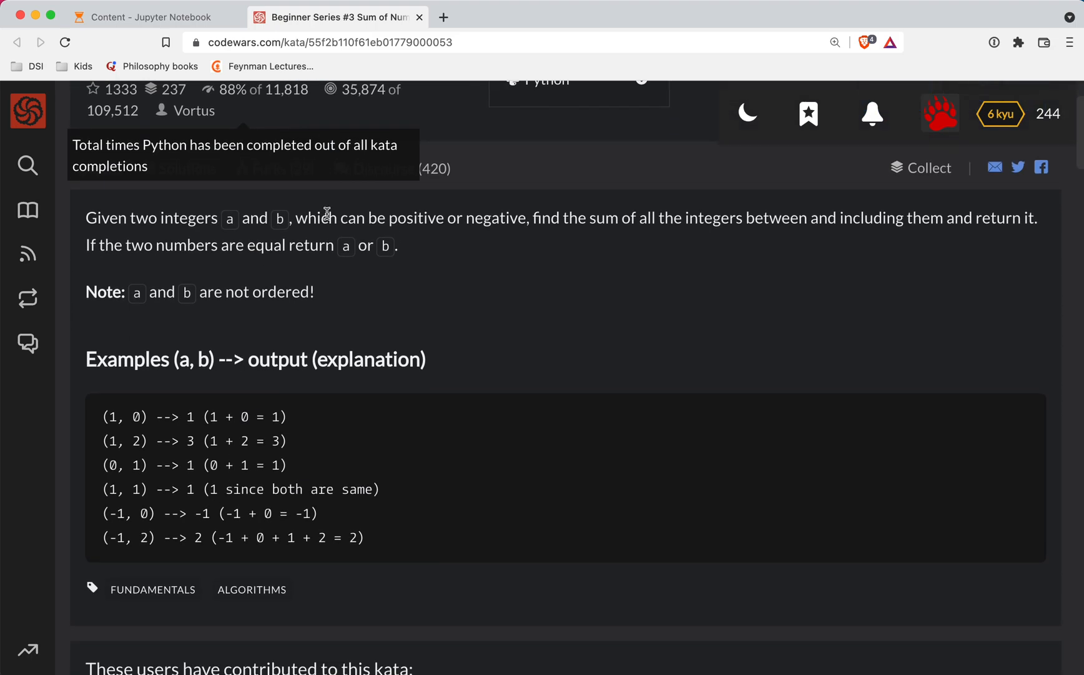
{"action": "left_click_drag", "start_coordinate": [159, 218], "coordinate": [293, 217]}
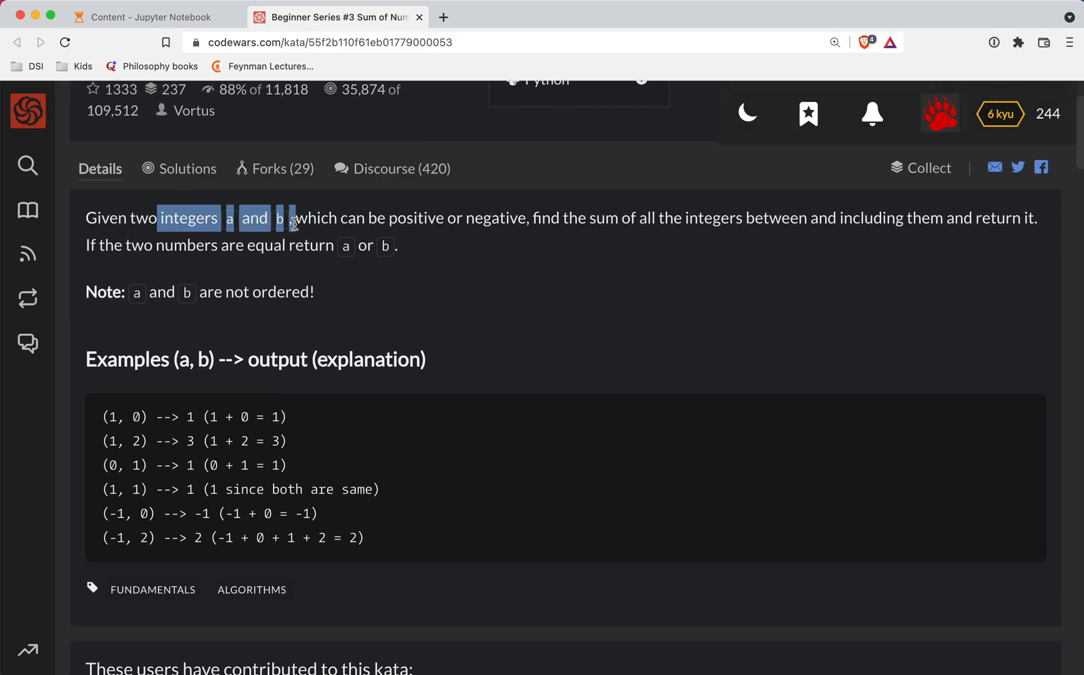
{"action": "left_click", "coordinate": [546, 234]}
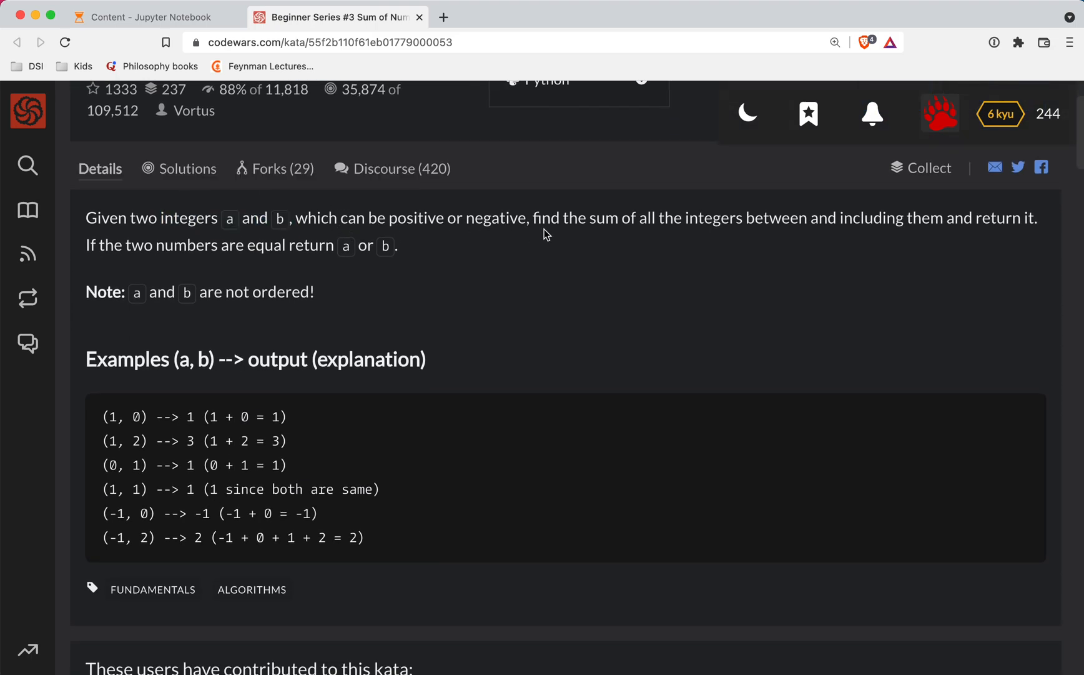
{"action": "left_click_drag", "start_coordinate": [540, 217], "coordinate": [733, 218]}
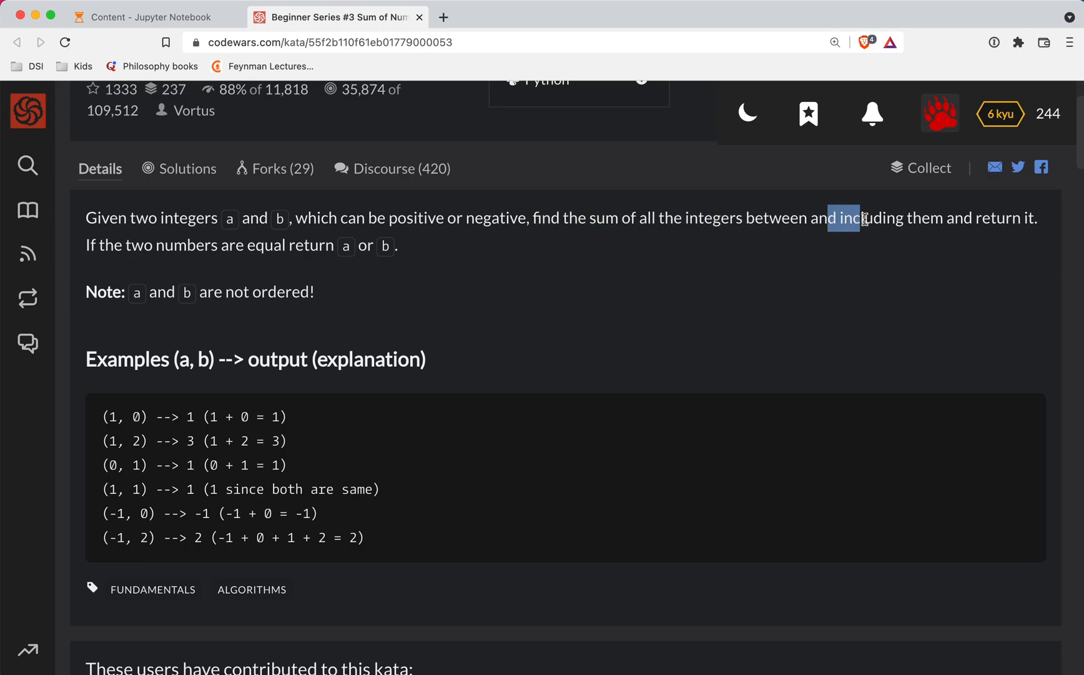
{"action": "left_click_drag", "start_coordinate": [834, 218], "coordinate": [930, 218]}
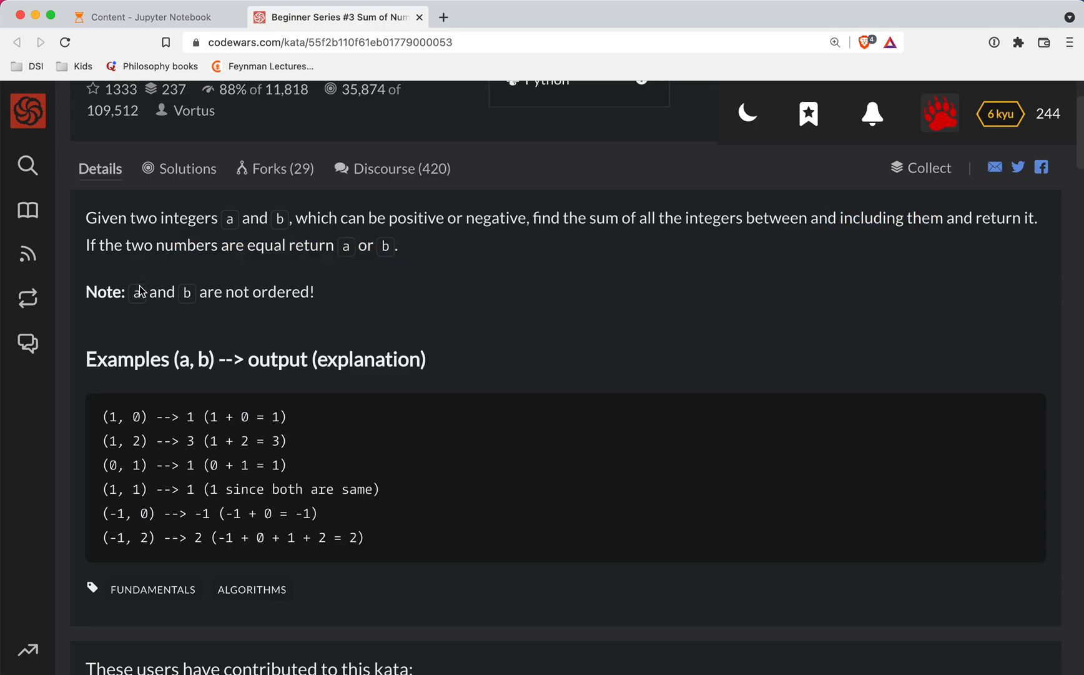
{"action": "mouse_move", "coordinate": [228, 307]}
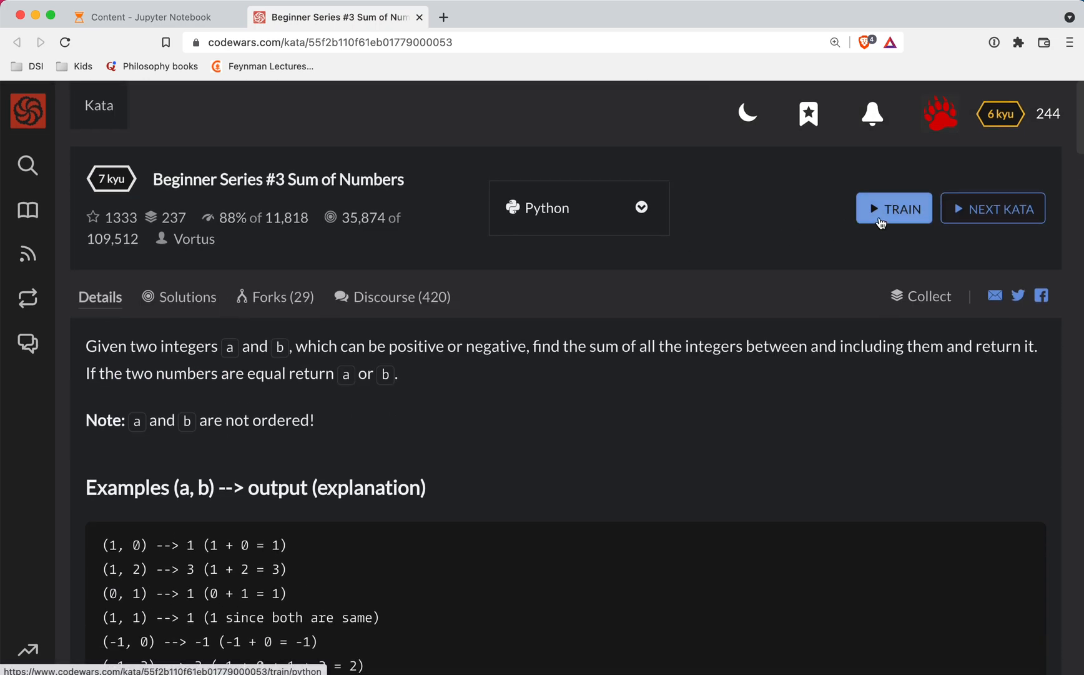
{"action": "mouse_move", "coordinate": [895, 208]}
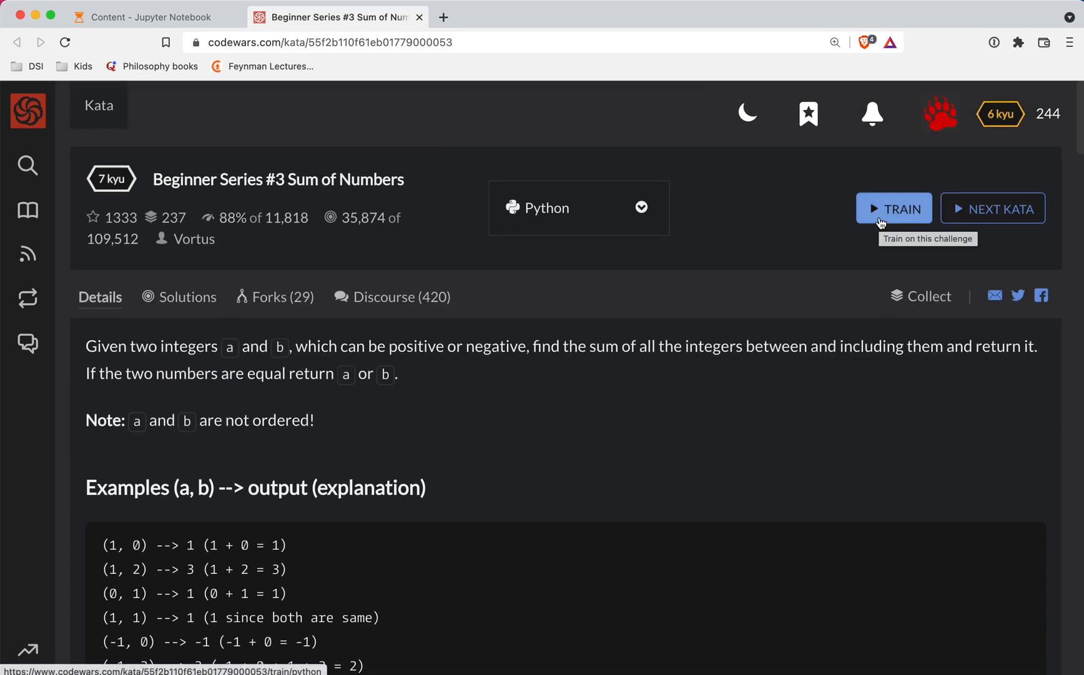
{"action": "left_click", "coordinate": [894, 208]}
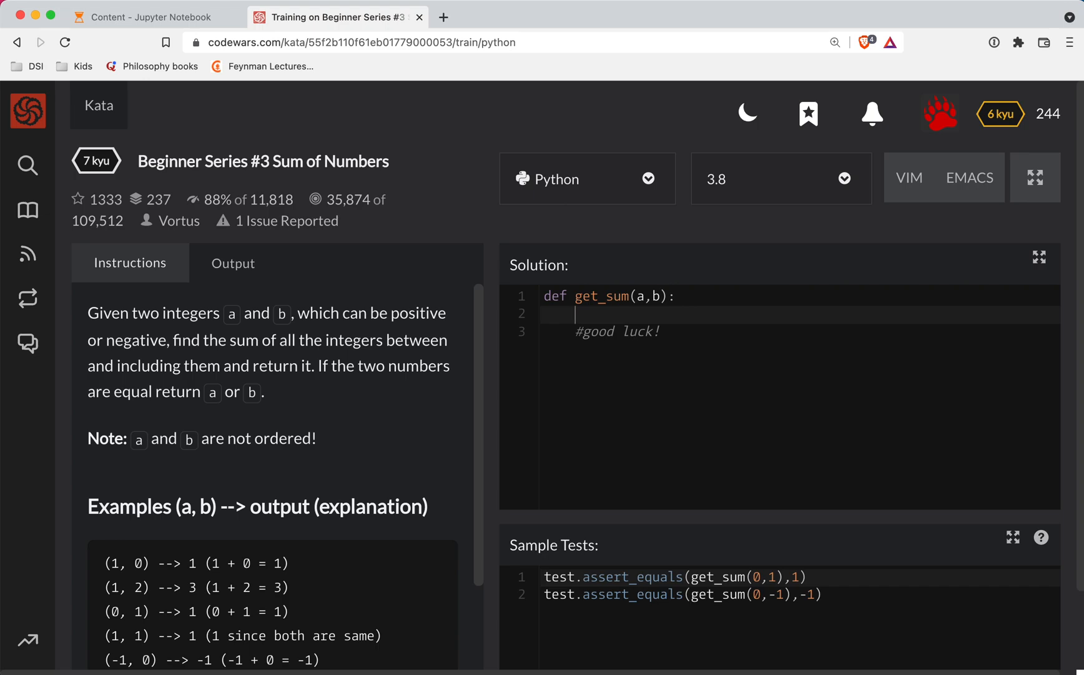
Write 'if a == b: return a' and unpack 'small, big = sorted([a, b])' in the solution
{"action": "type", "text": "if a == b"}
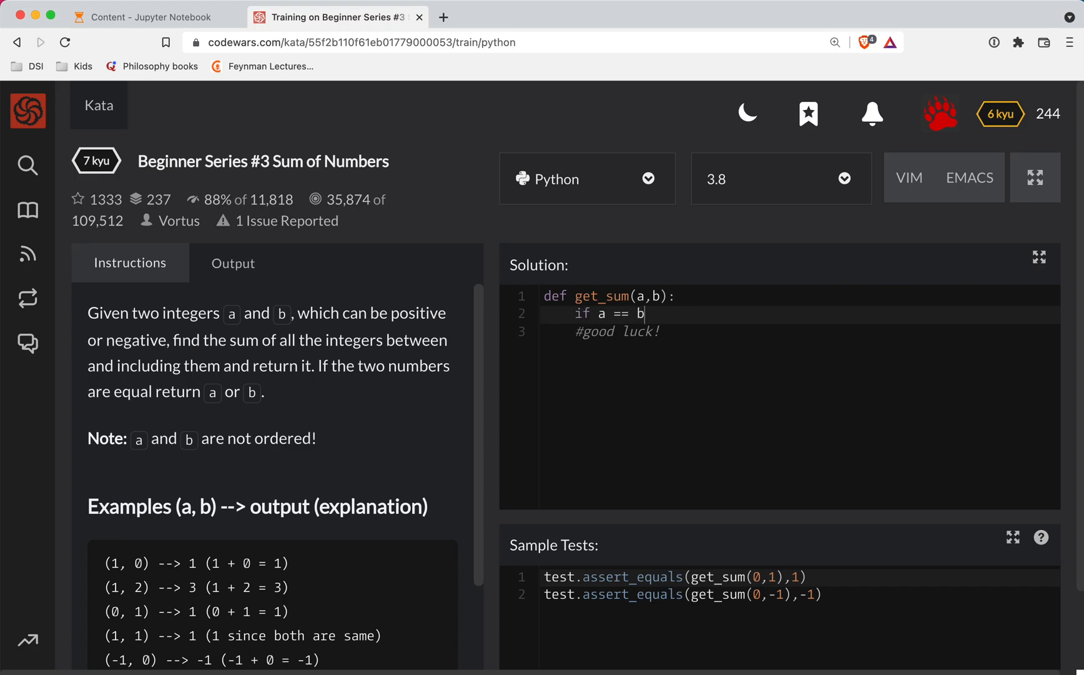
{"action": "type", "text": ":"}
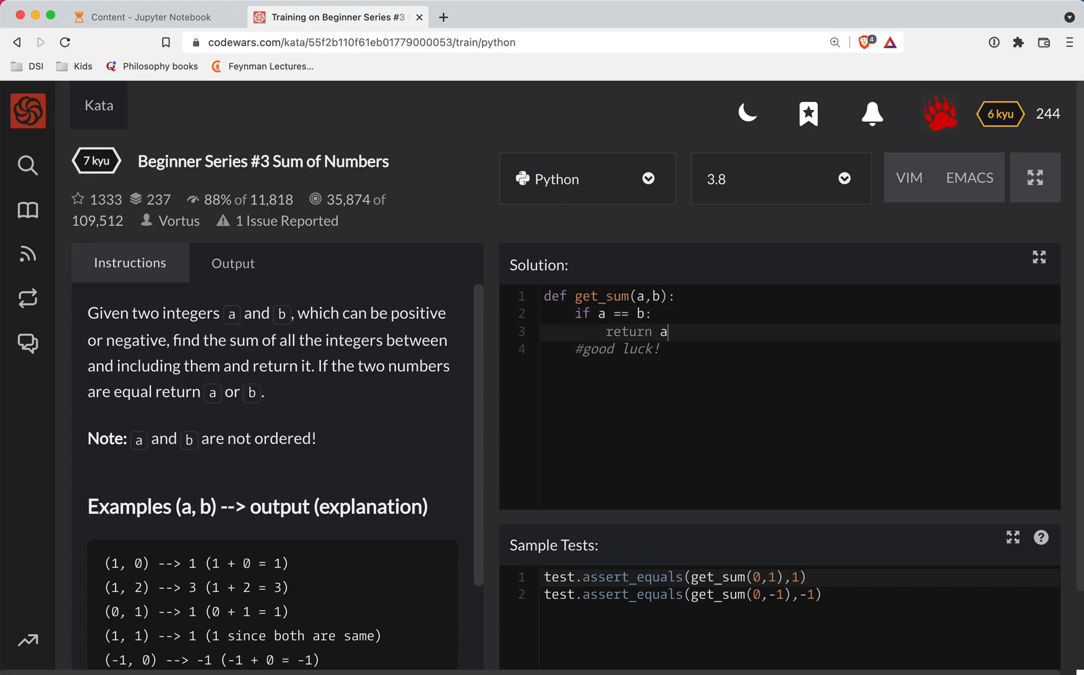
{"action": "key", "text": "Enter"}
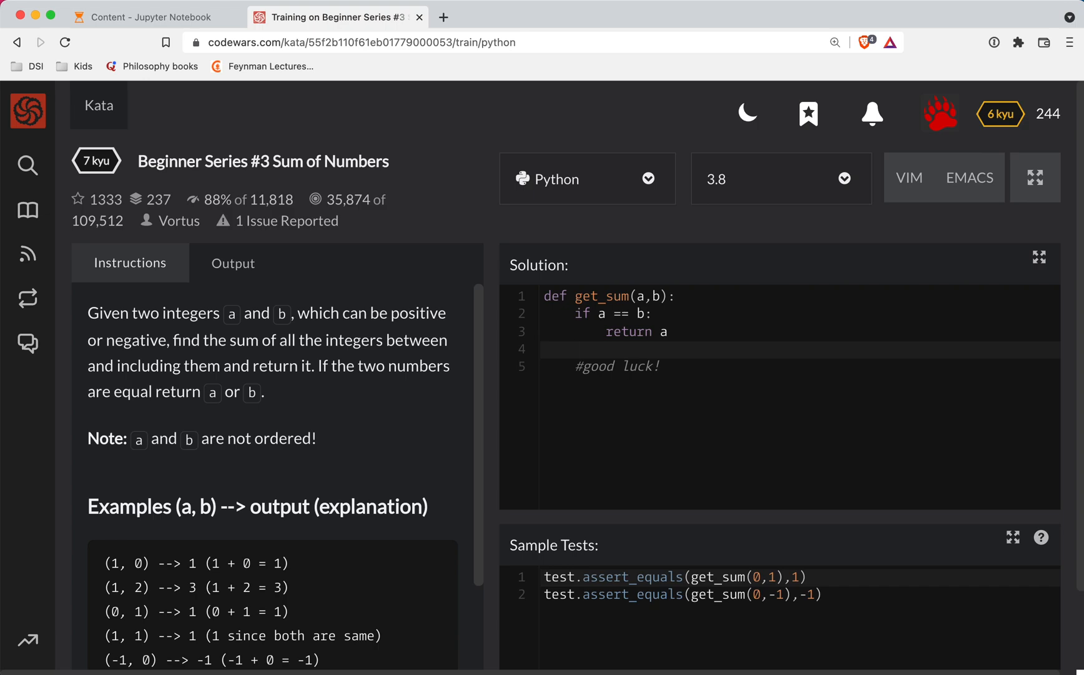
{"action": "type", "text": "numbers ="}
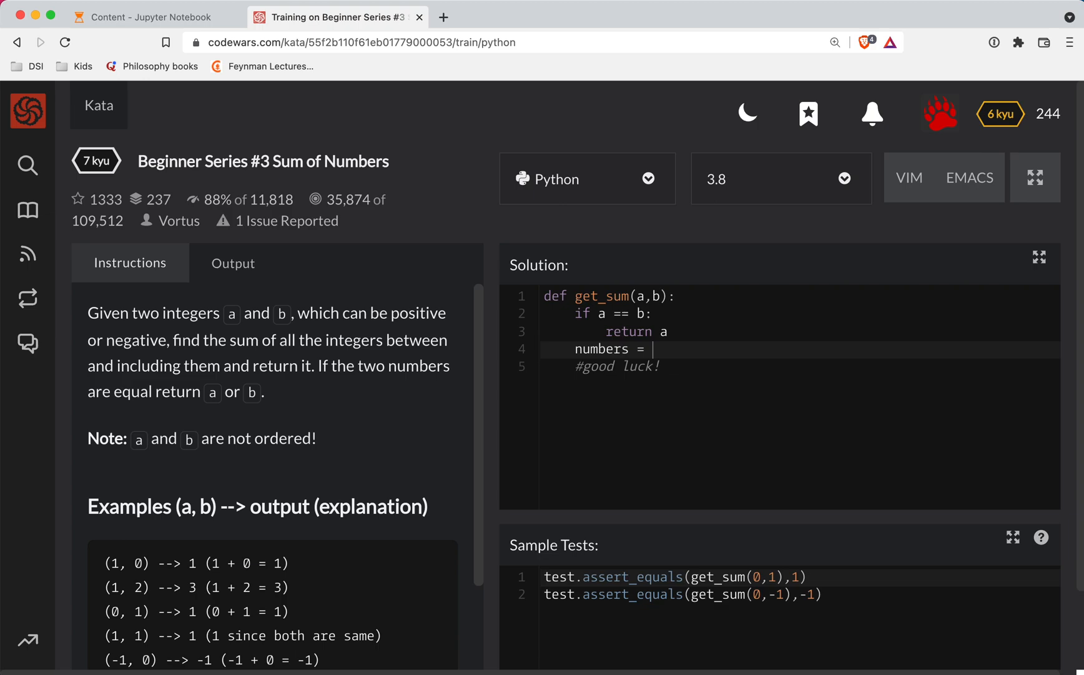
{"action": "type", "text": "[a]"}
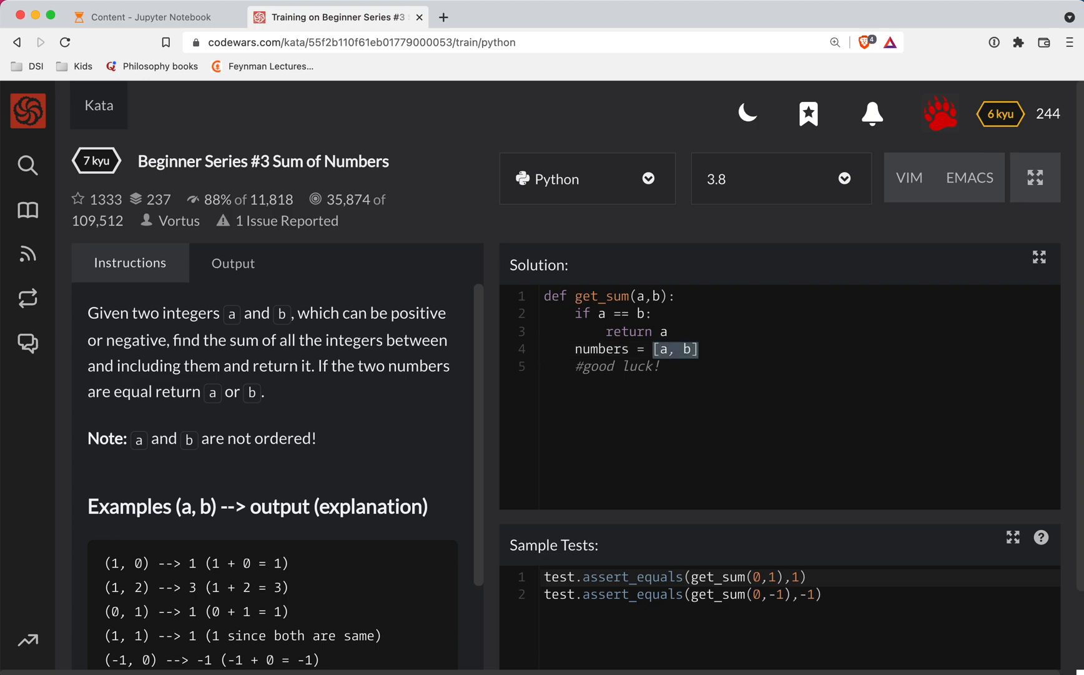
{"action": "type", "text": "sorted("}
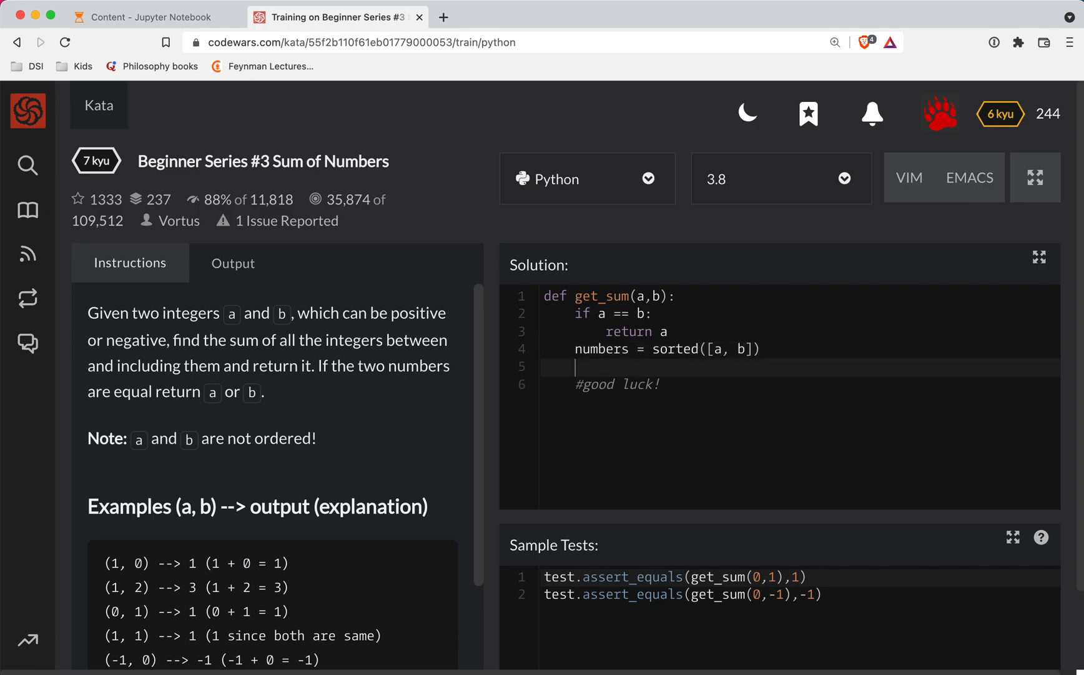
{"action": "double_click", "coordinate": [601, 348]}
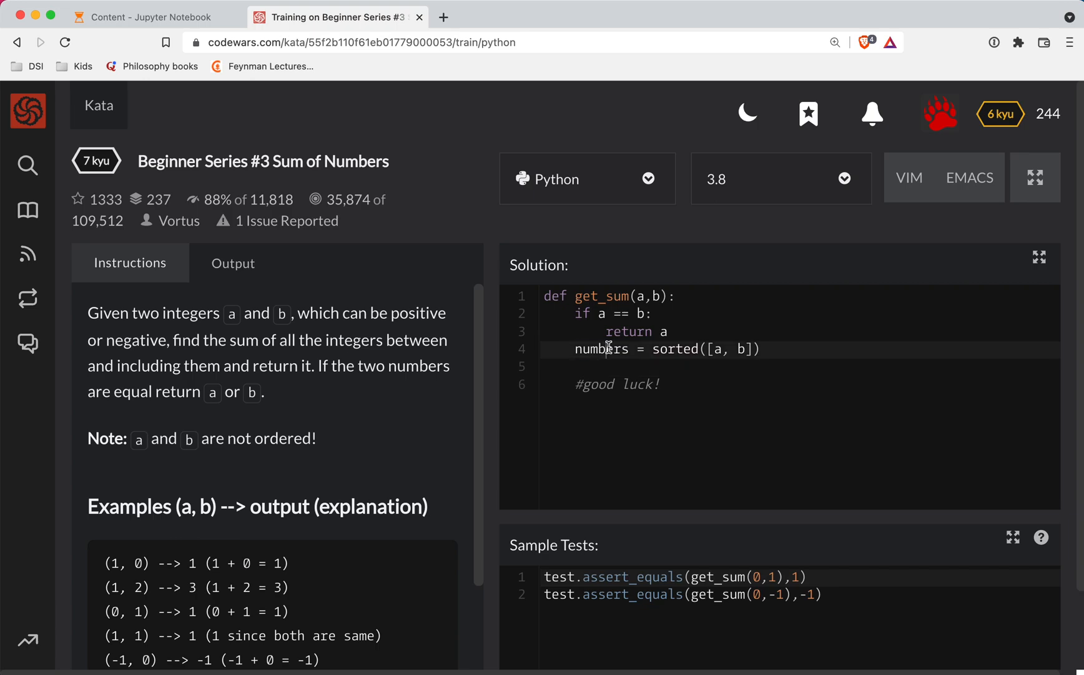
{"action": "type", "text": "small, bi"}
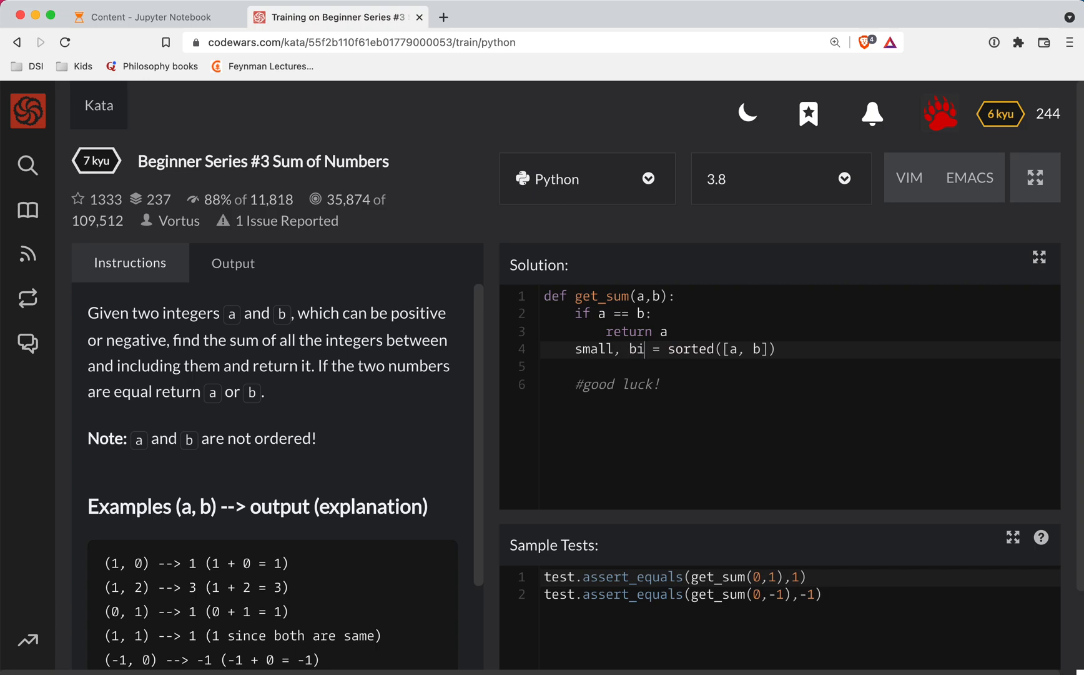
{"action": "left_click_drag", "start_coordinate": [640, 349], "coordinate": [785, 349]}
{"action": "type", "text": "g"}
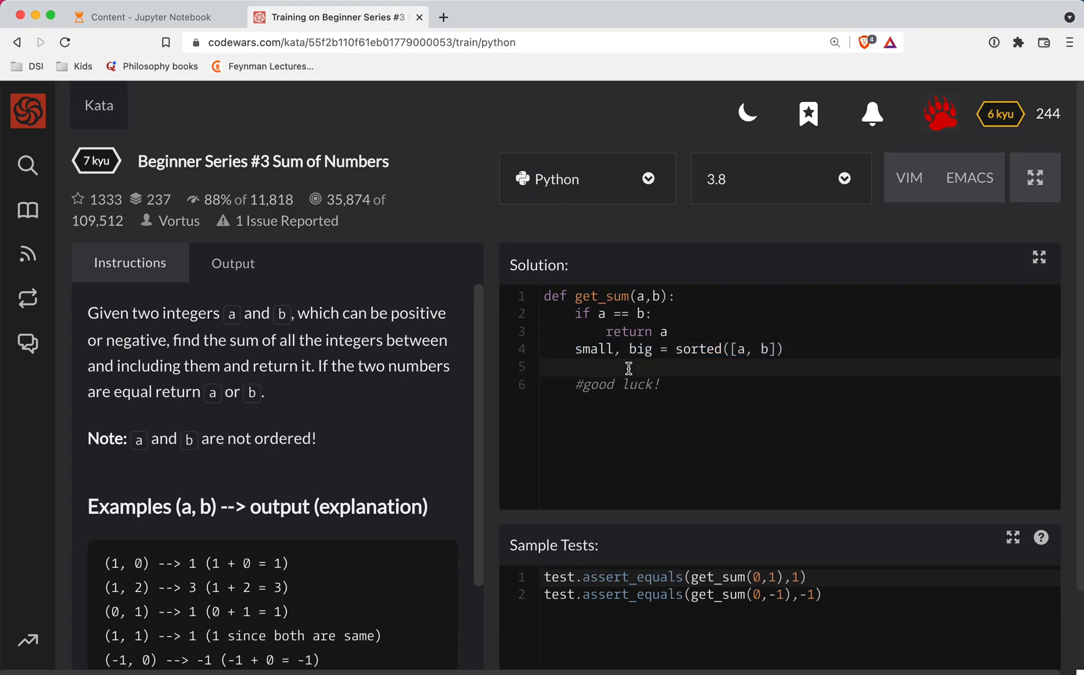
Replace the comment with 'return sum([i for i in range(small, big + 1)])'
{"action": "double_click", "coordinate": [616, 383]}
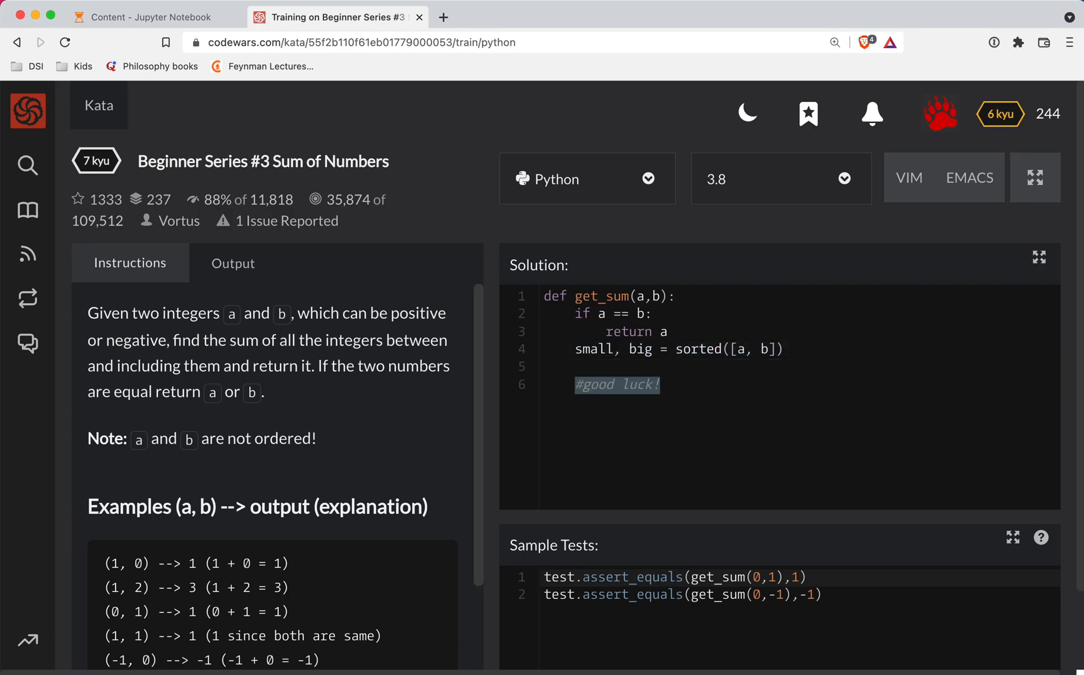
{"action": "type", "text": "sum"}
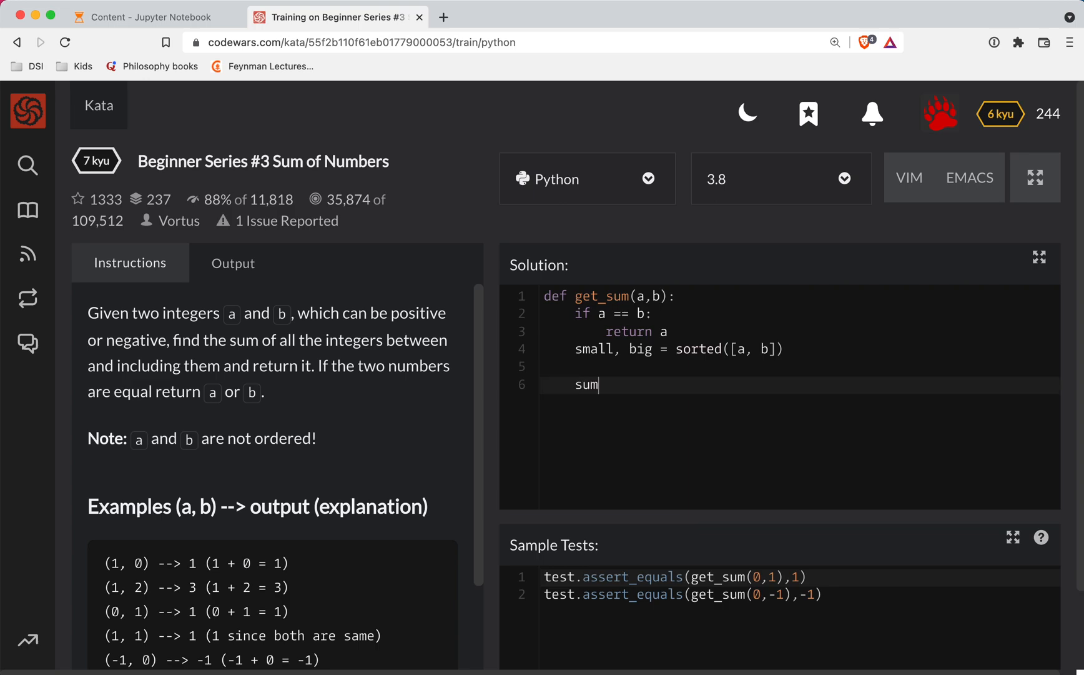
{"action": "type", "text": "()"}
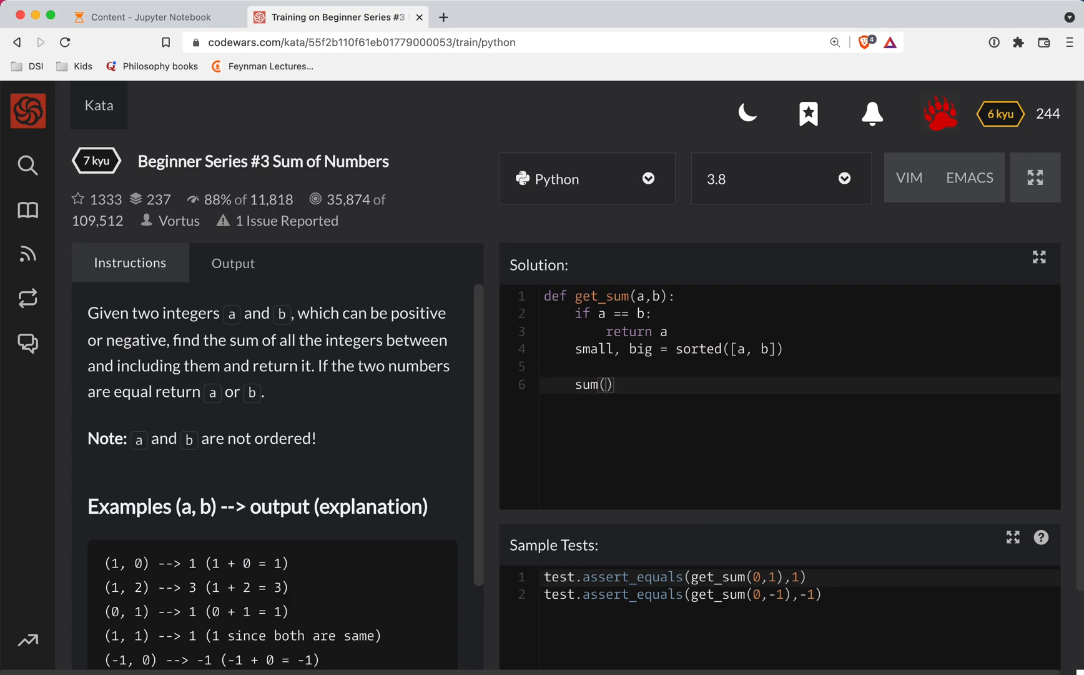
{"action": "type", "text": "[i for i in range"}
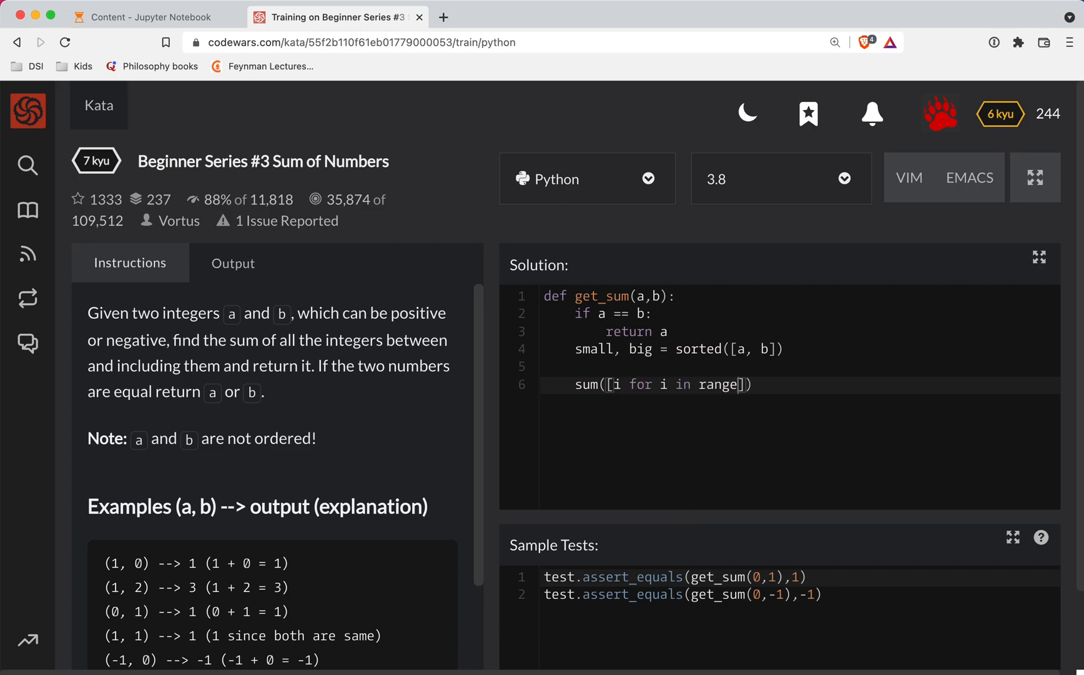
{"action": "type", "text": "small, )"}
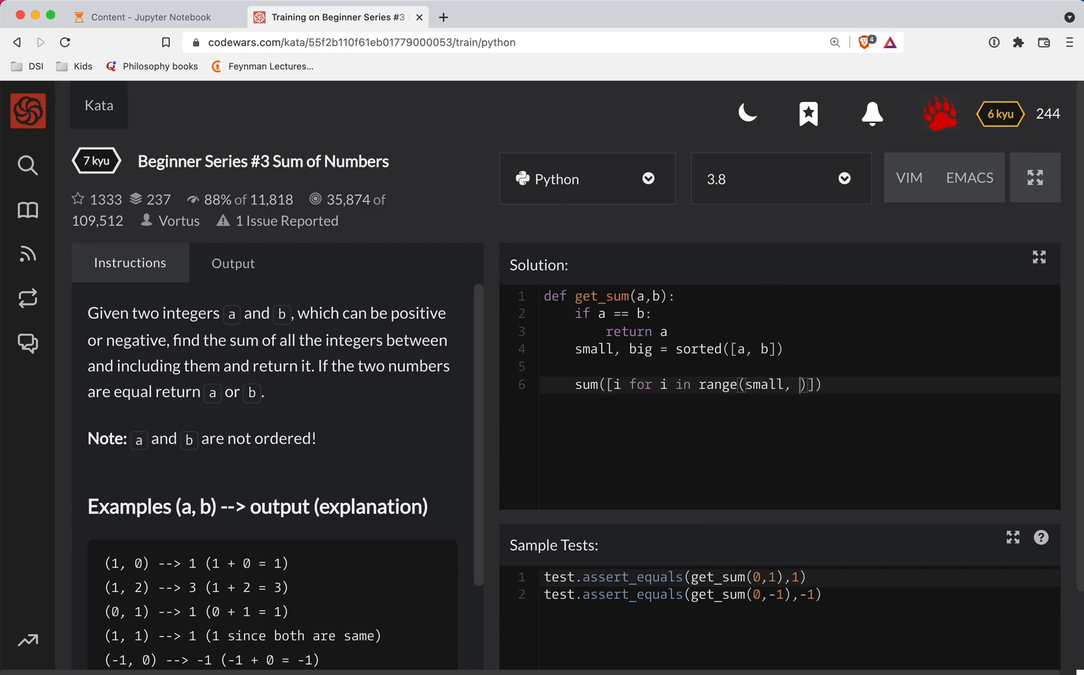
{"action": "type", "text": "big +"}
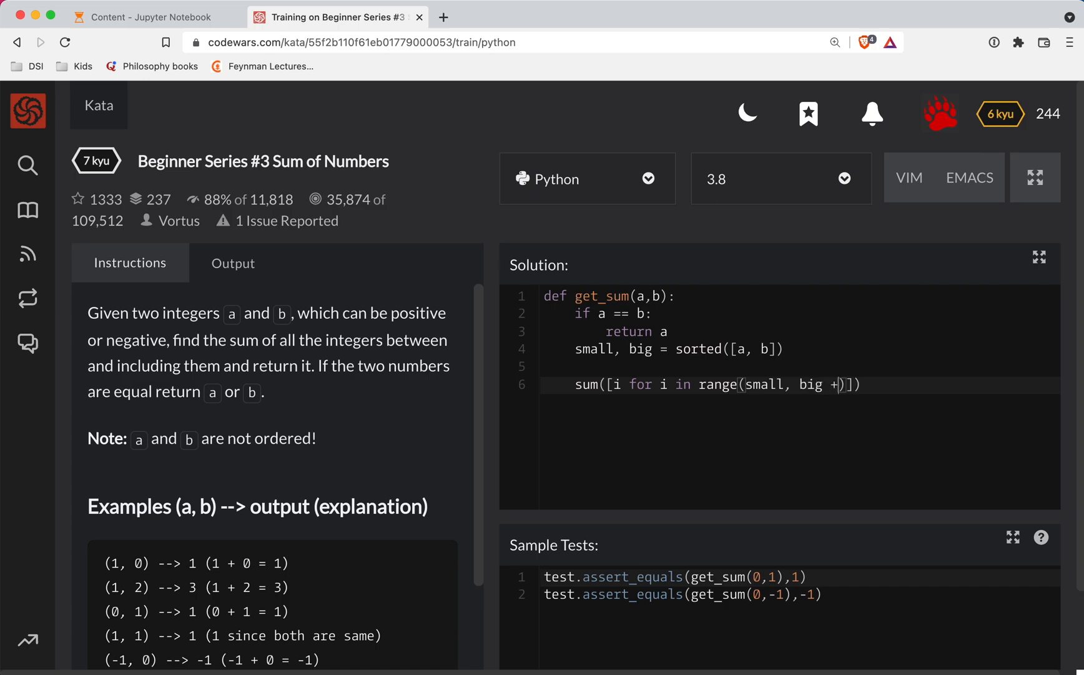
{"action": "type", "text": "1"}
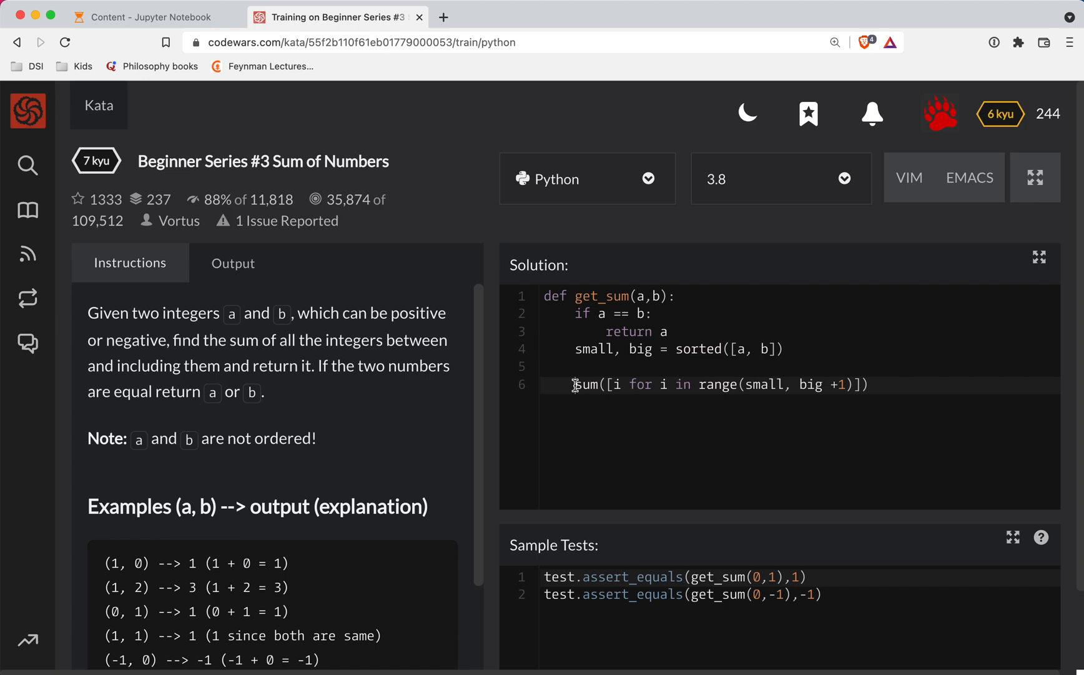
{"action": "type", "text": "return"}
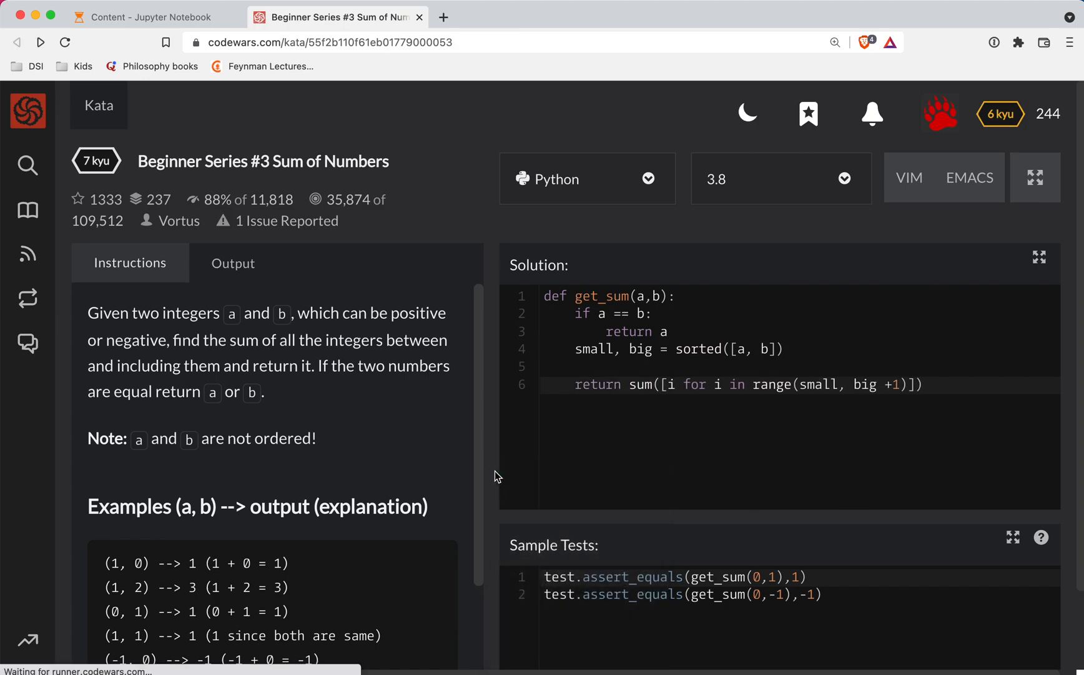
Return to the kata page and reopen the trainer showing the bare get_sum stub
{"action": "scroll", "scroll_direction": "down", "scroll_amount": 3}
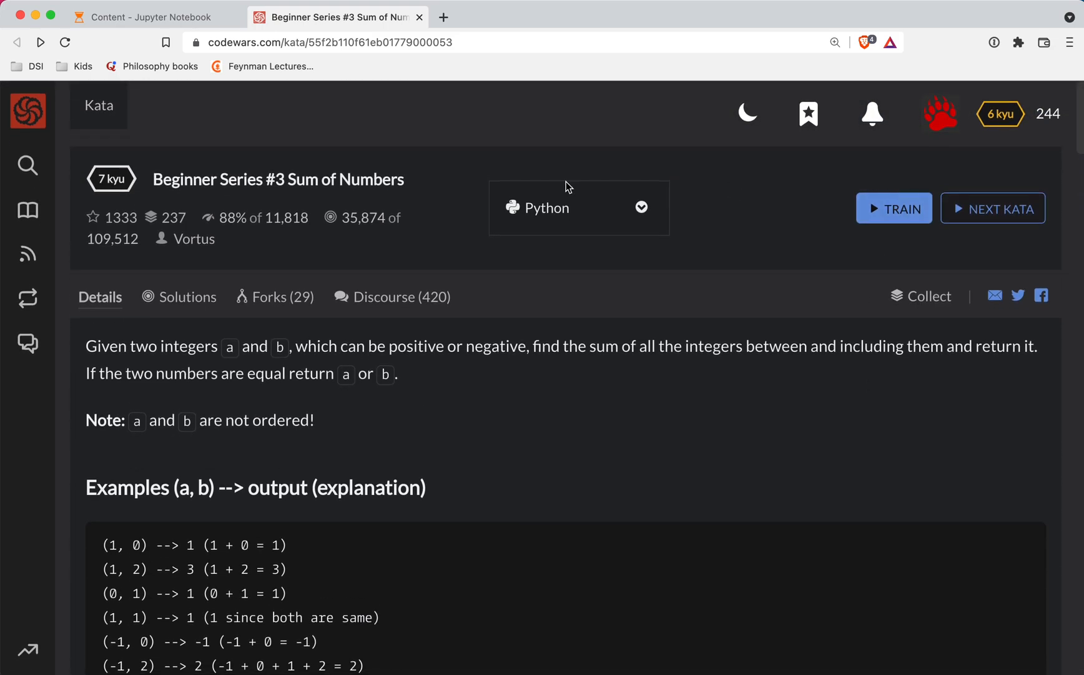
{"action": "left_click", "coordinate": [893, 209]}
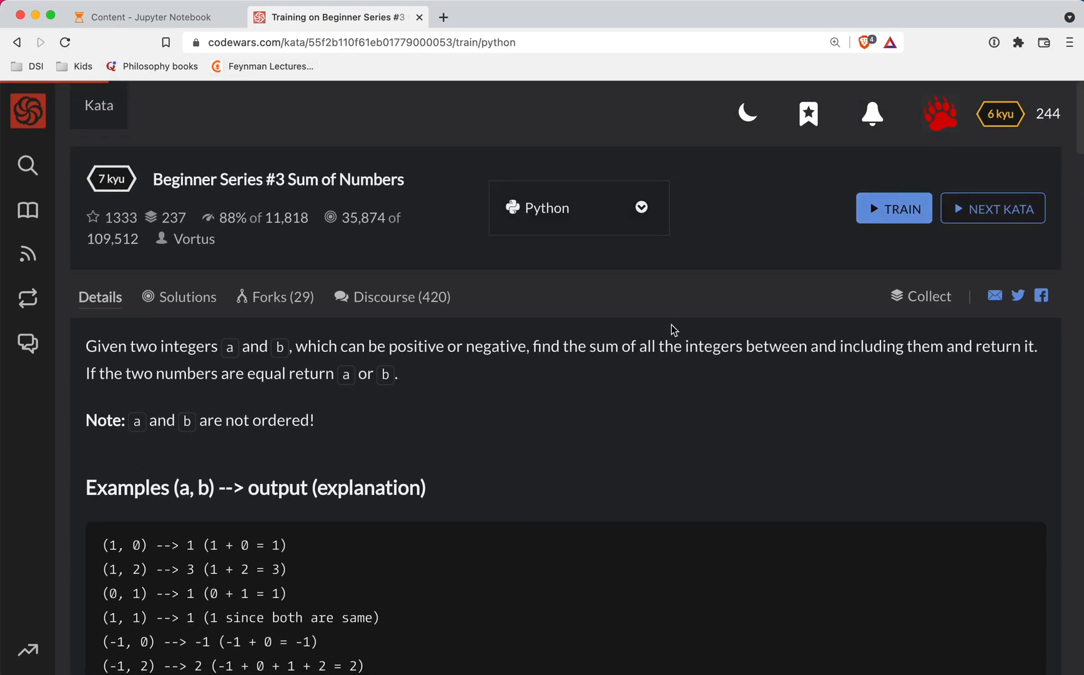
{"action": "left_click", "coordinate": [893, 208]}
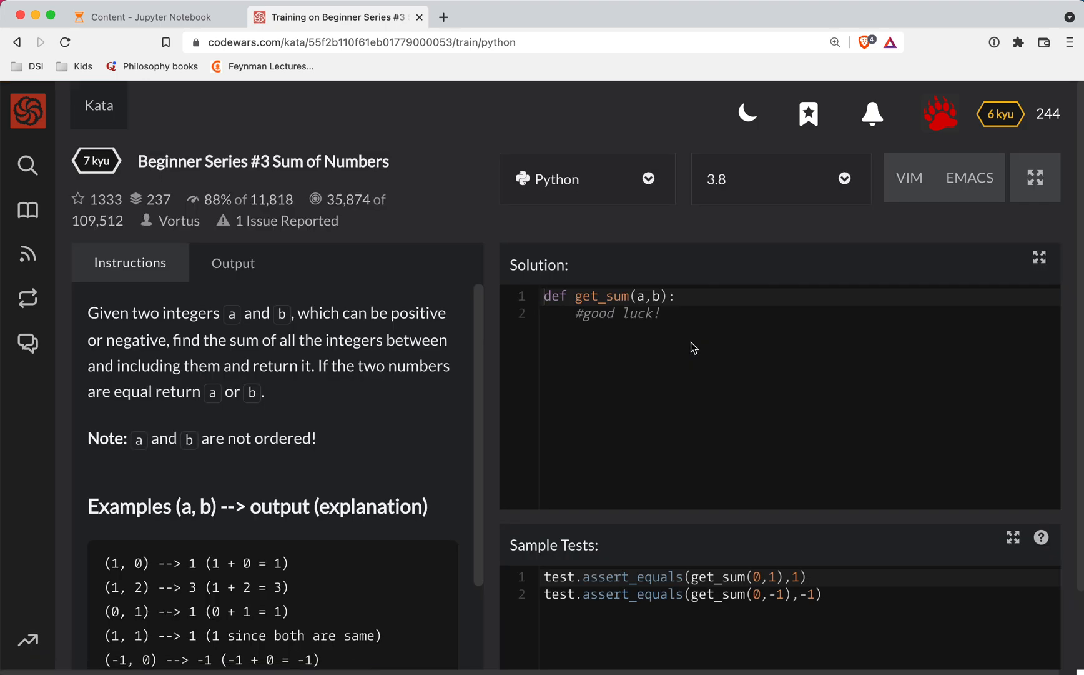
Retype 'if a == b: return a' and 'small, big = sorted([a, b])' into the fresh template
{"action": "scroll", "scroll_direction": "down", "scroll_amount": 3}
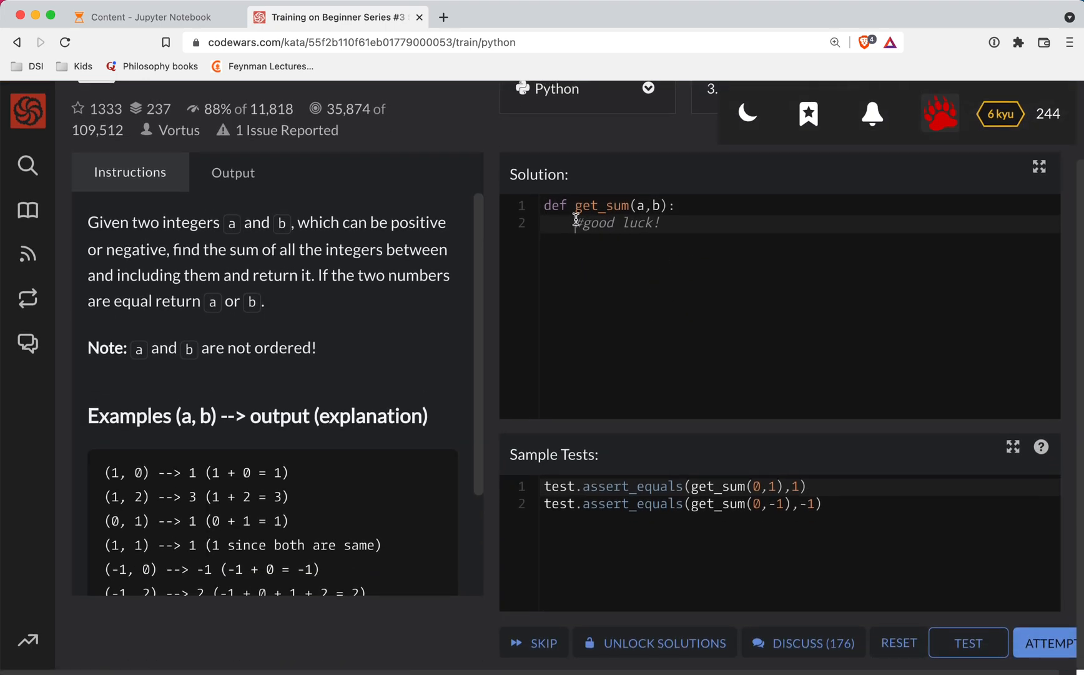
{"action": "type", "text": "i"}
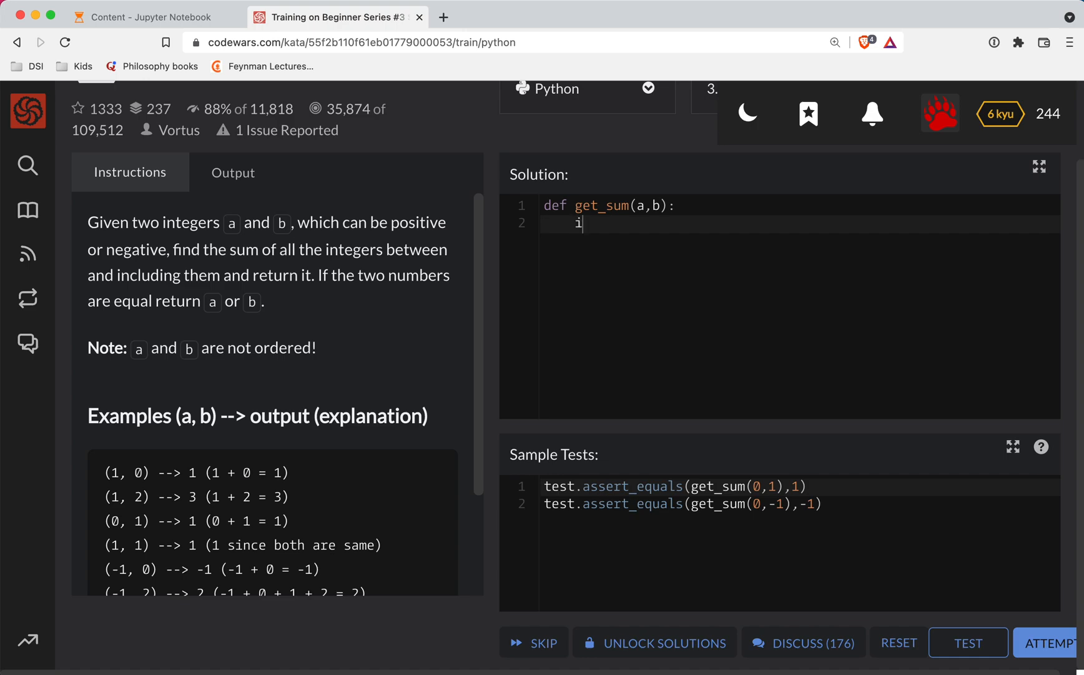
{"action": "type", "text": "f a== b"}
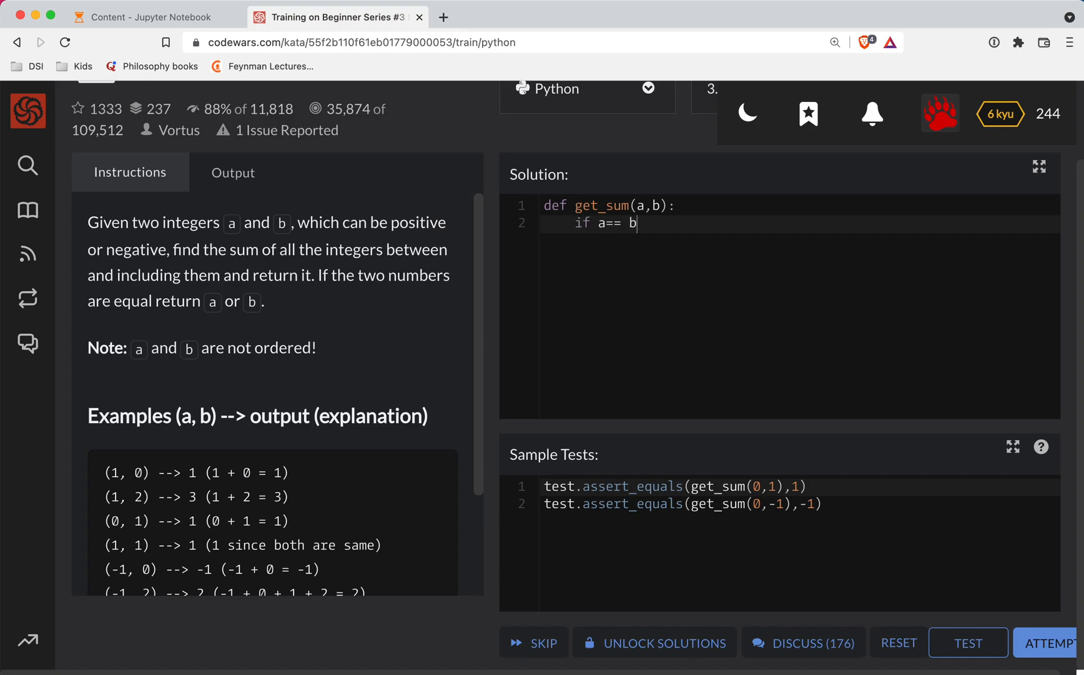
{"action": "type", "text": ":"}
{"action": "type", "text": "return a"}
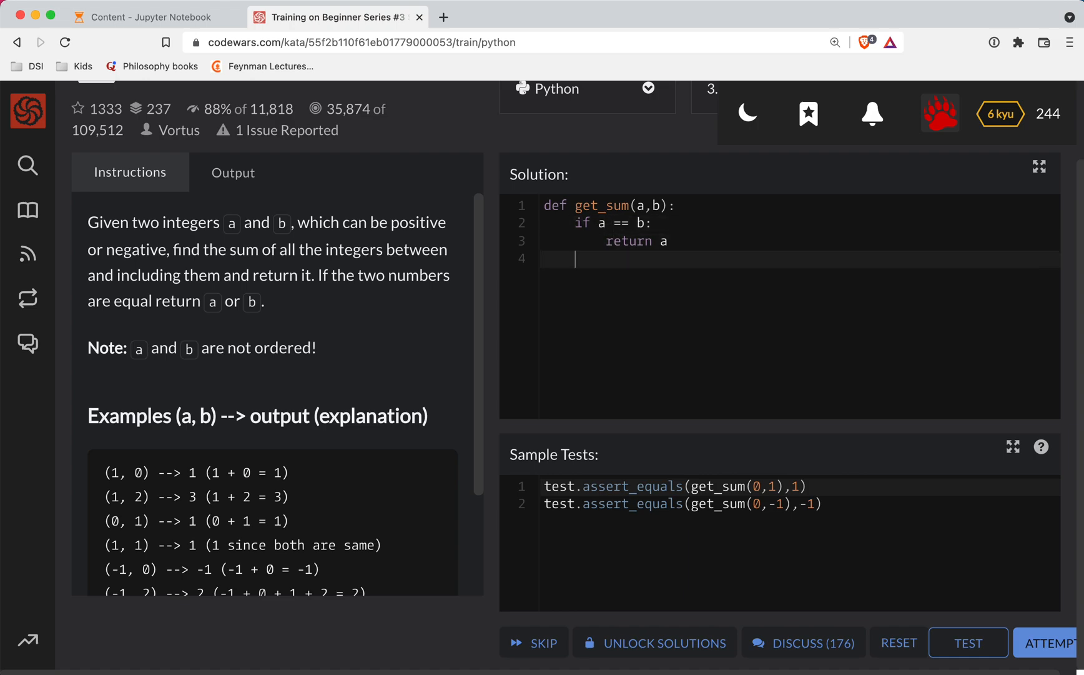
{"action": "type", "text": "smal"}
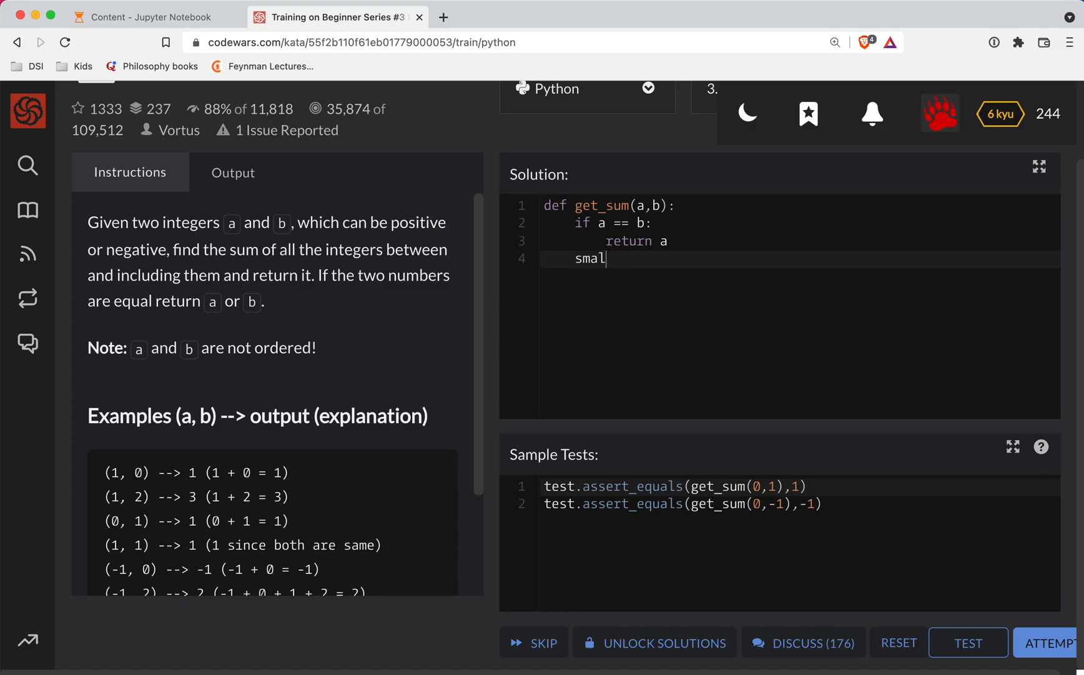
{"action": "type", "text": "l, big = sorte"}
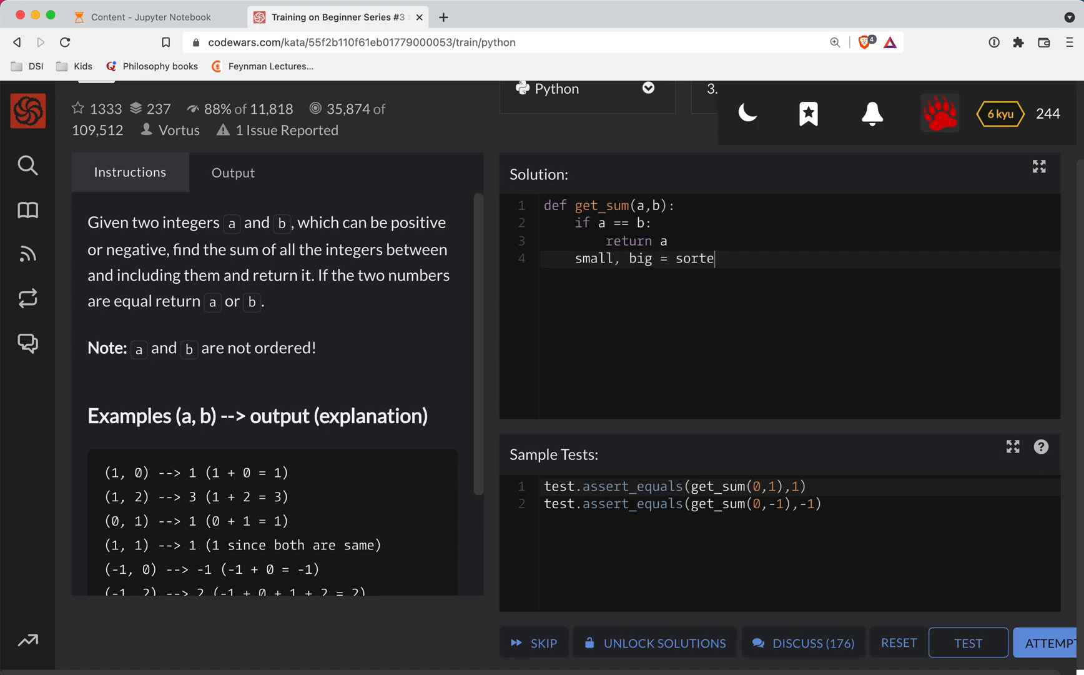
{"action": "type", "text": "d([a, b])"}
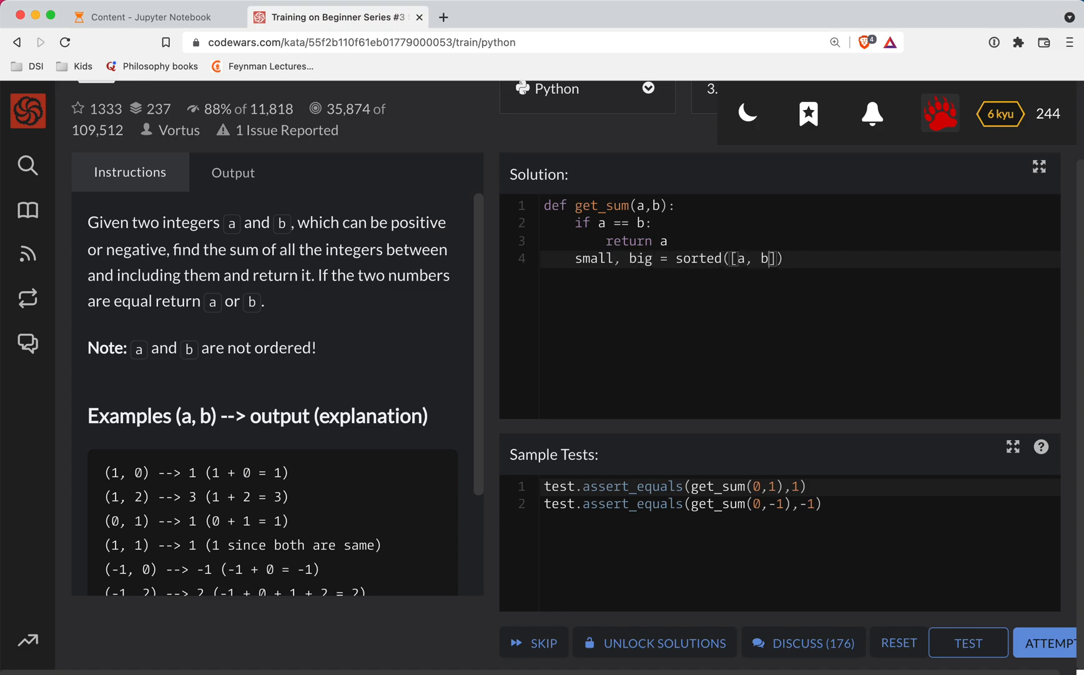
Add 'return sum([i for i in range(small, big + 1)])' as the final line
{"action": "type", "text": "retur"}
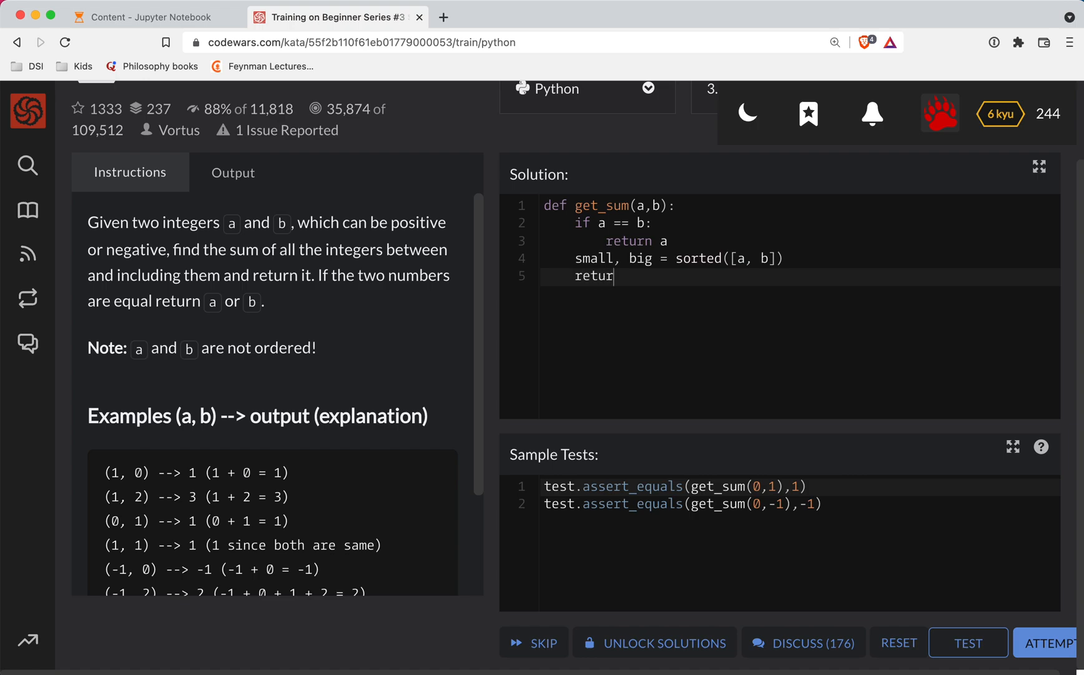
{"action": "type", "text": "sum([])"}
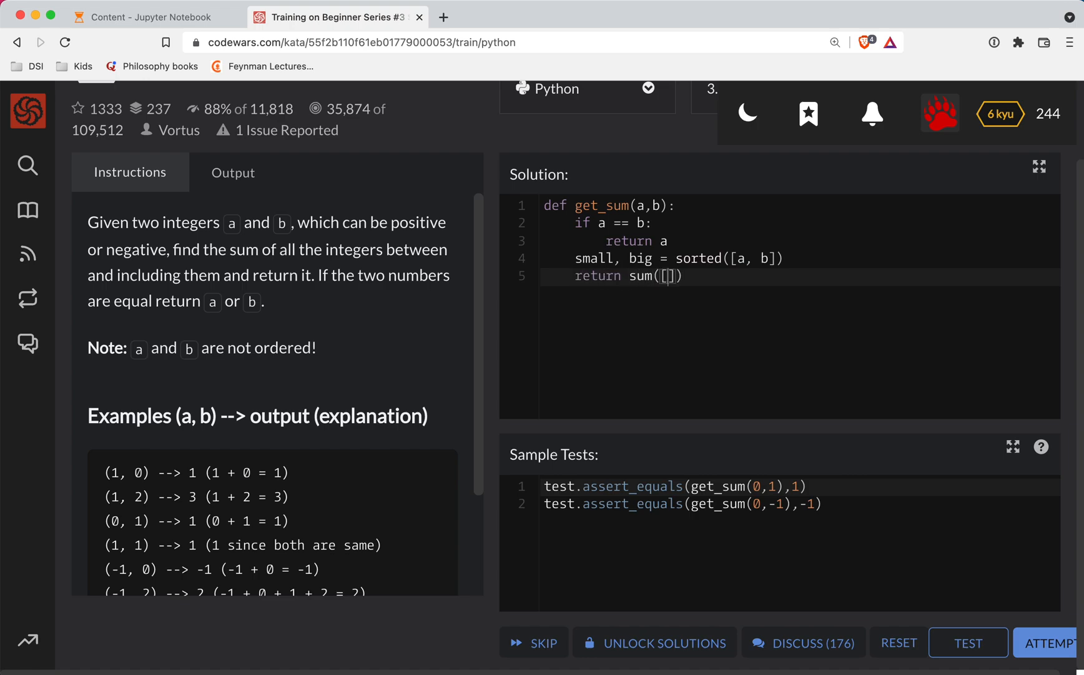
{"action": "type", "text": "i for i in range(small, big +"}
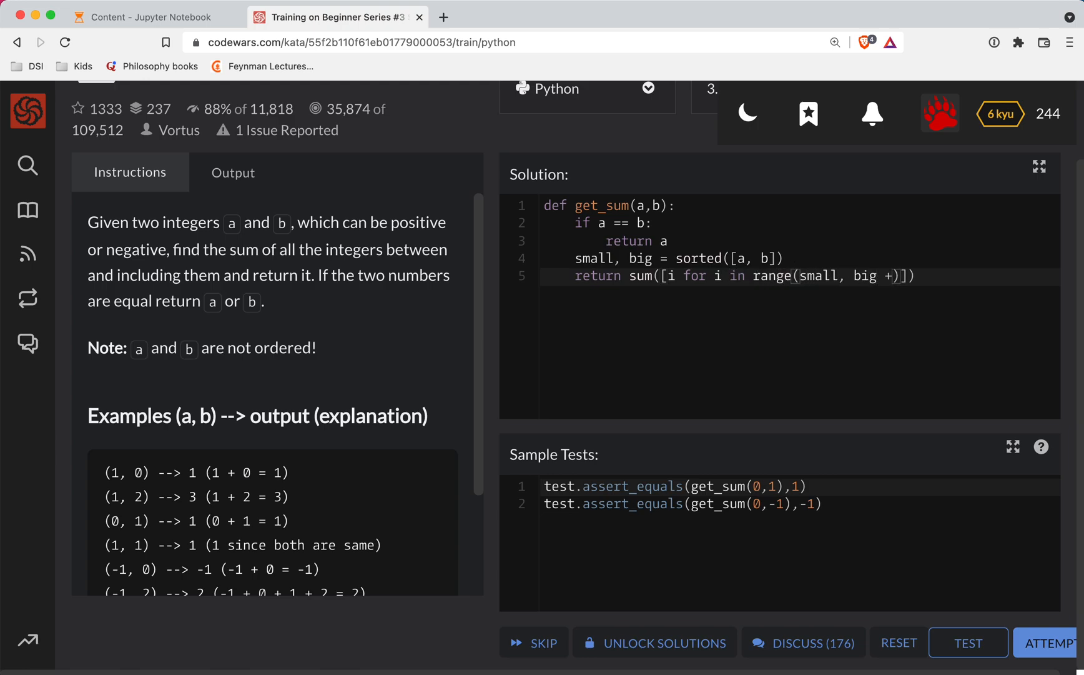
{"action": "type", "text": "1"}
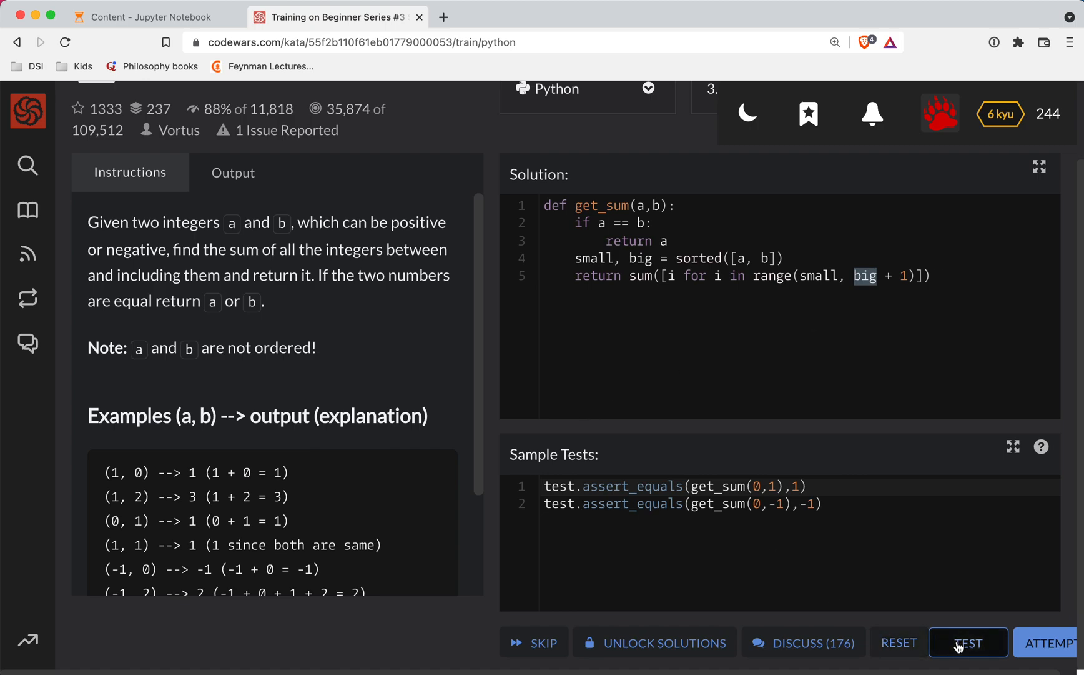
Run the sample tests, pass all 16 tests in the attempt, and submit the solution
{"action": "left_click", "coordinate": [967, 642]}
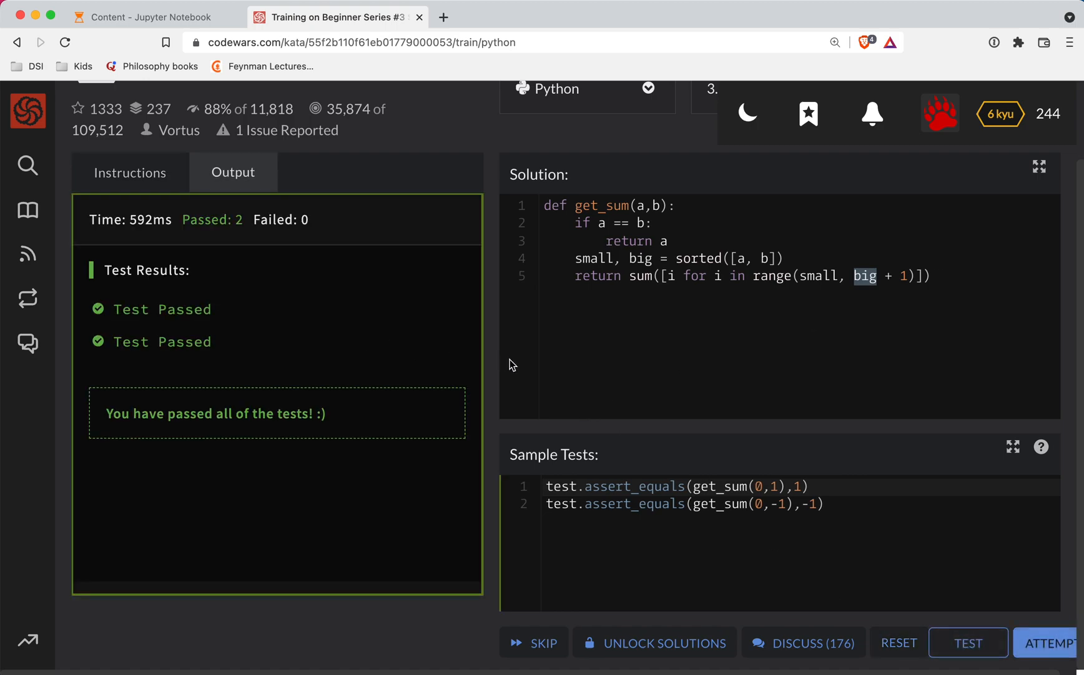
{"action": "left_click", "coordinate": [966, 642]}
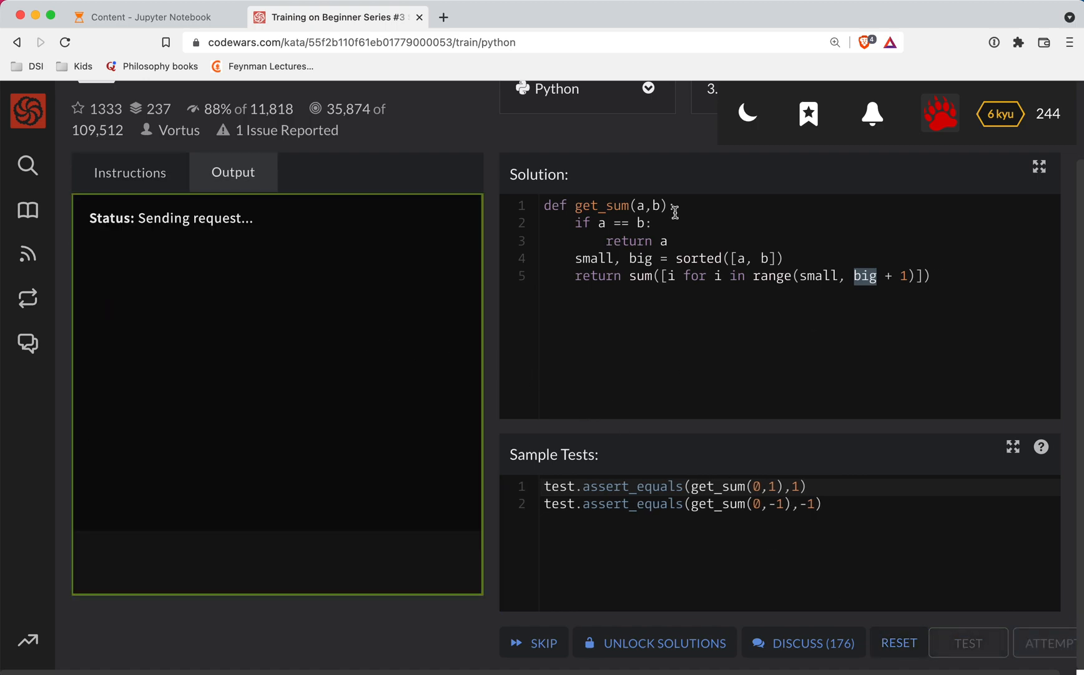
{"action": "left_click", "coordinate": [1048, 642]}
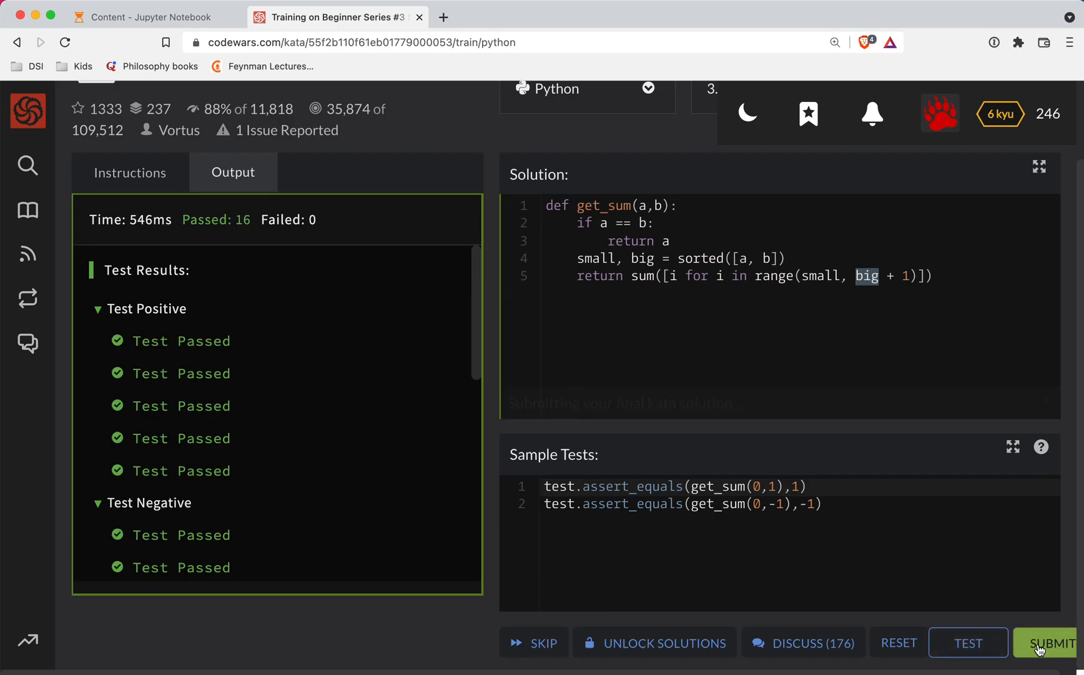